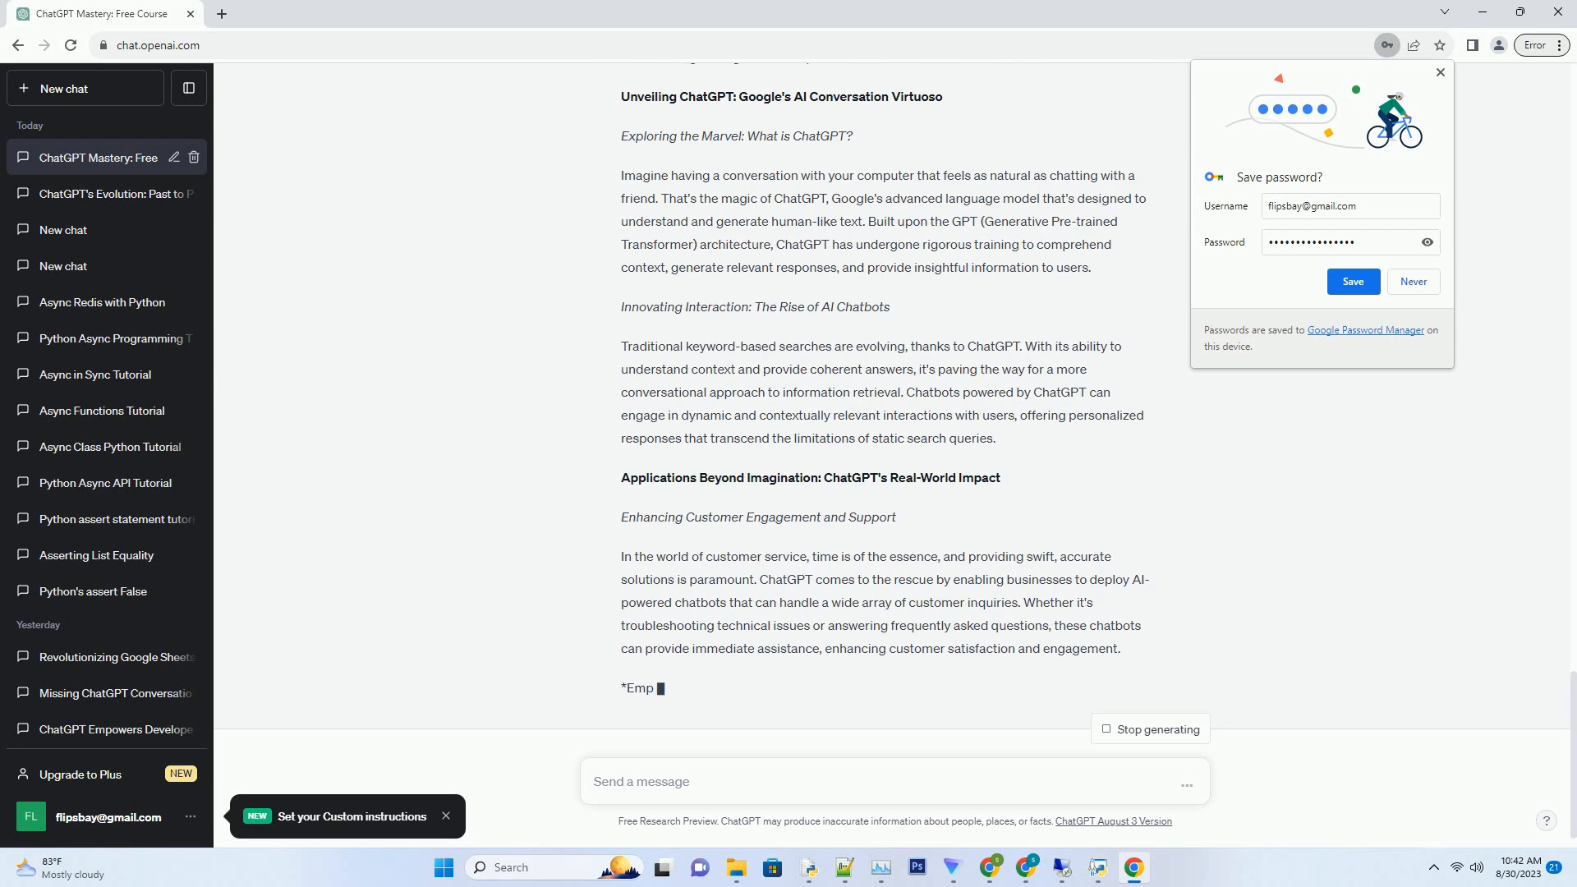
{"action": "scroll", "scroll_direction": "down", "scroll_amount": 3}
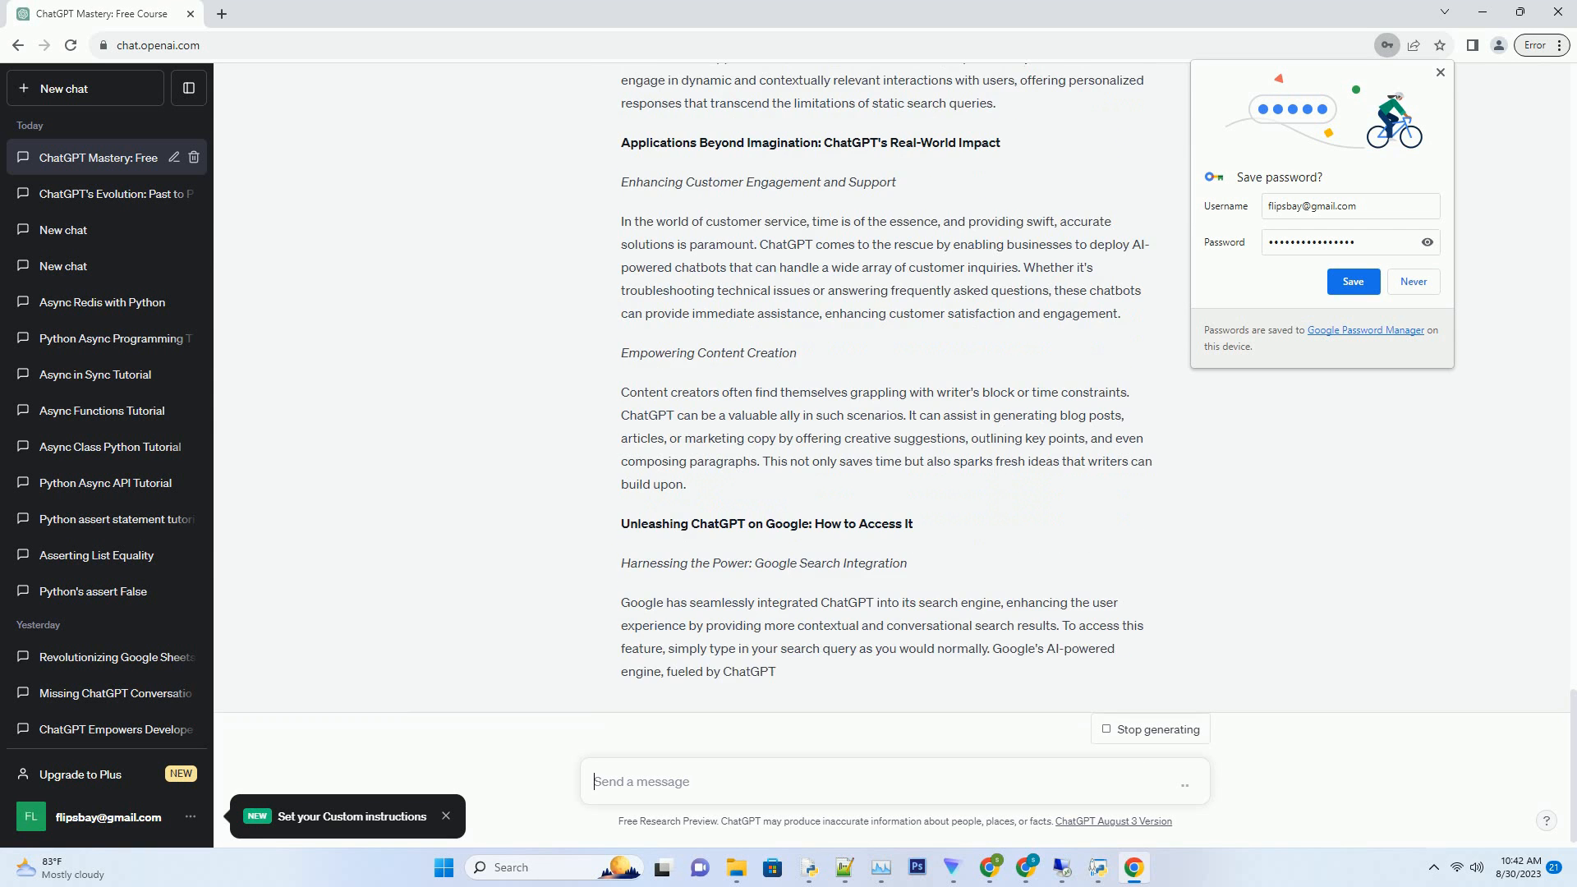
{"action": "scroll", "scroll_direction": "down", "scroll_amount": 3}
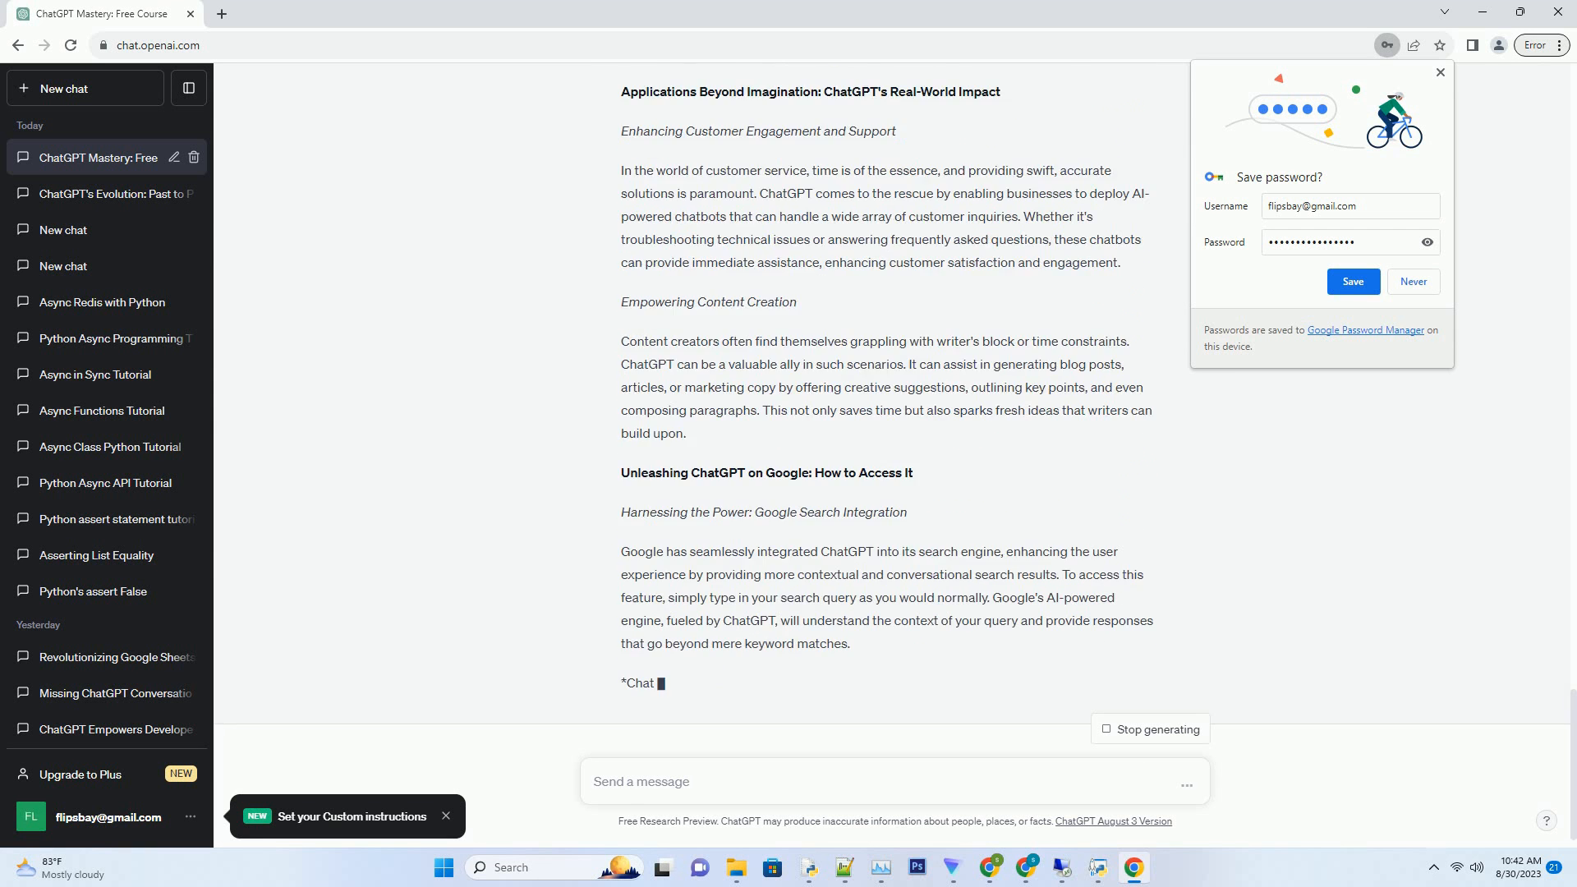
{"action": "scroll", "scroll_direction": "down", "scroll_amount": 3}
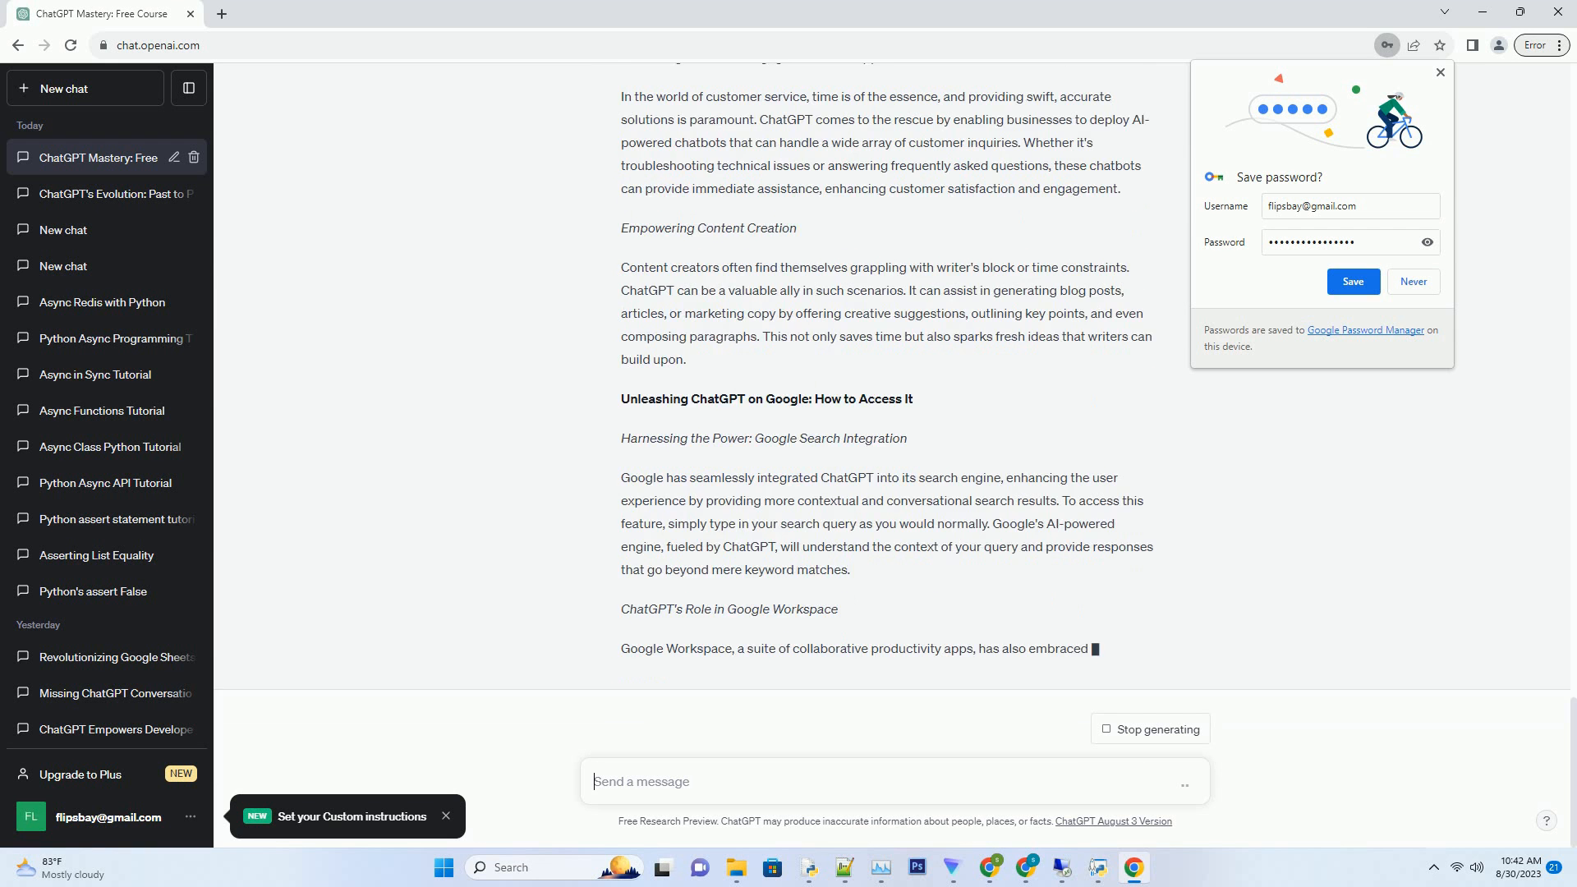